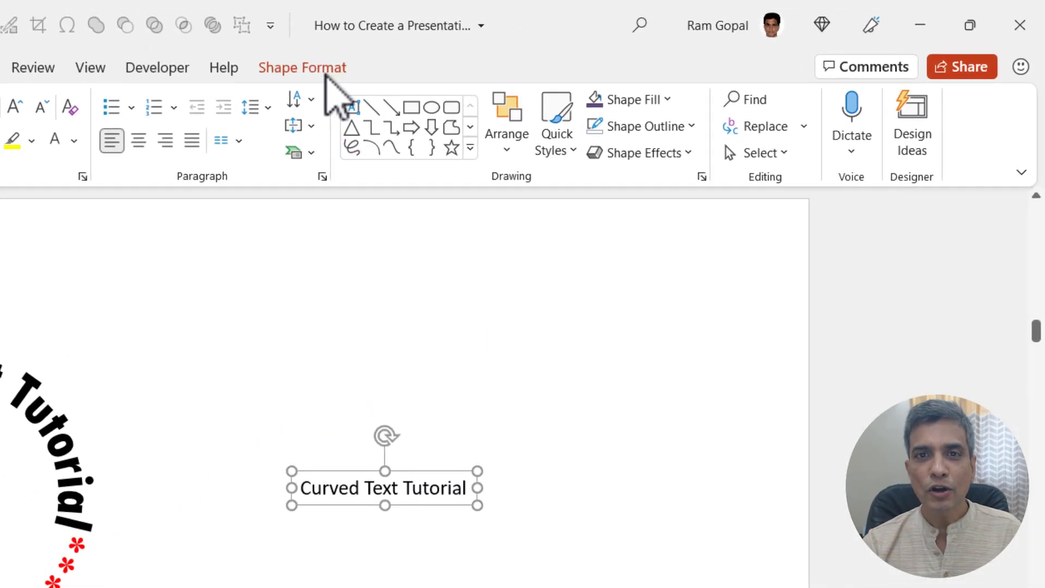
Apply the Arch (follow path) Transform text effect to the selected text box.
{"action": "left_click", "coordinate": [307, 159]}
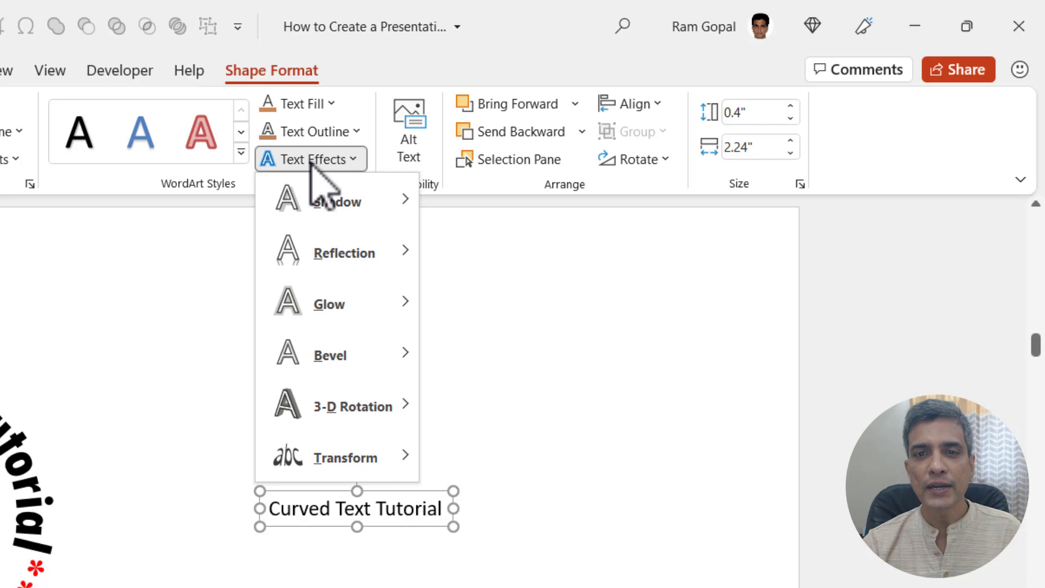
{"action": "left_click", "coordinate": [345, 458]}
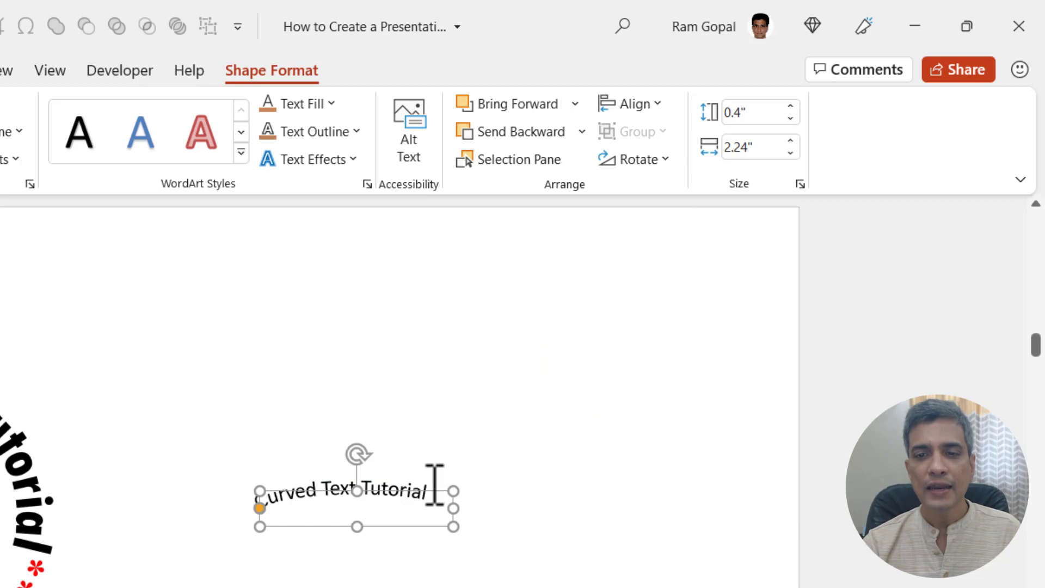
{"action": "mouse_move", "coordinate": [763, 110]}
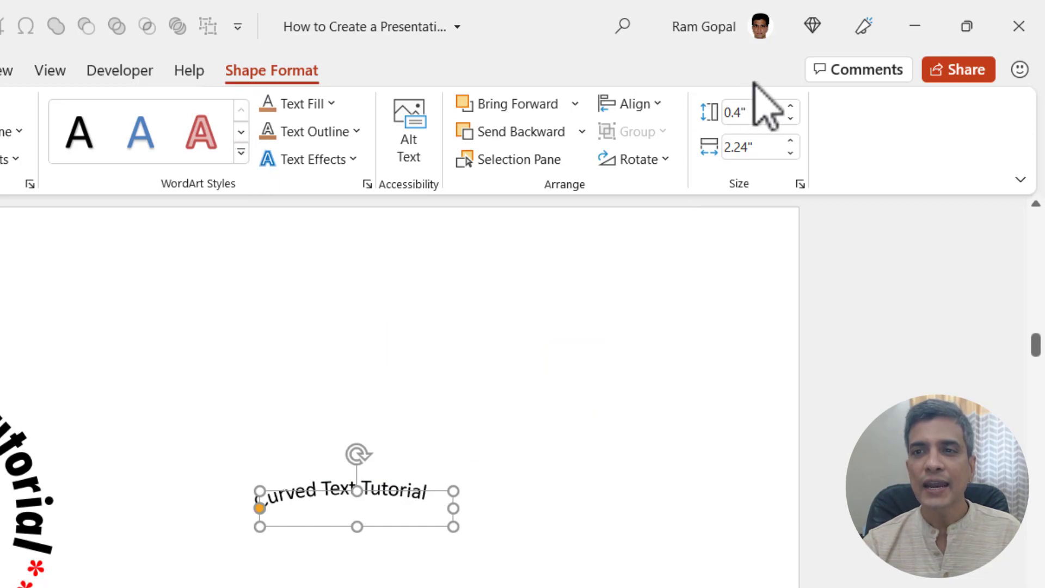
{"action": "mouse_move", "coordinate": [733, 112]}
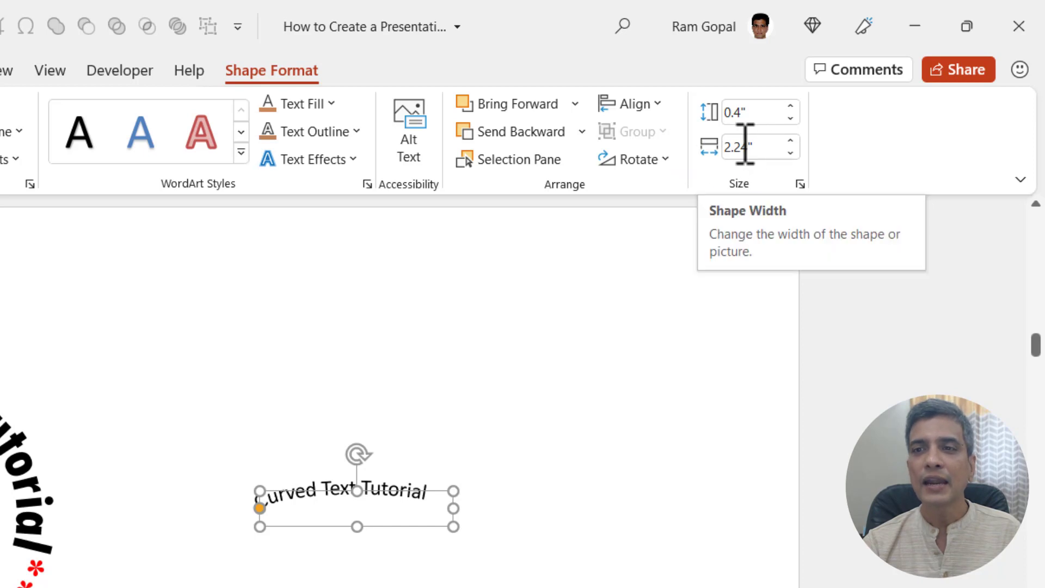
{"action": "mouse_move", "coordinate": [763, 111]}
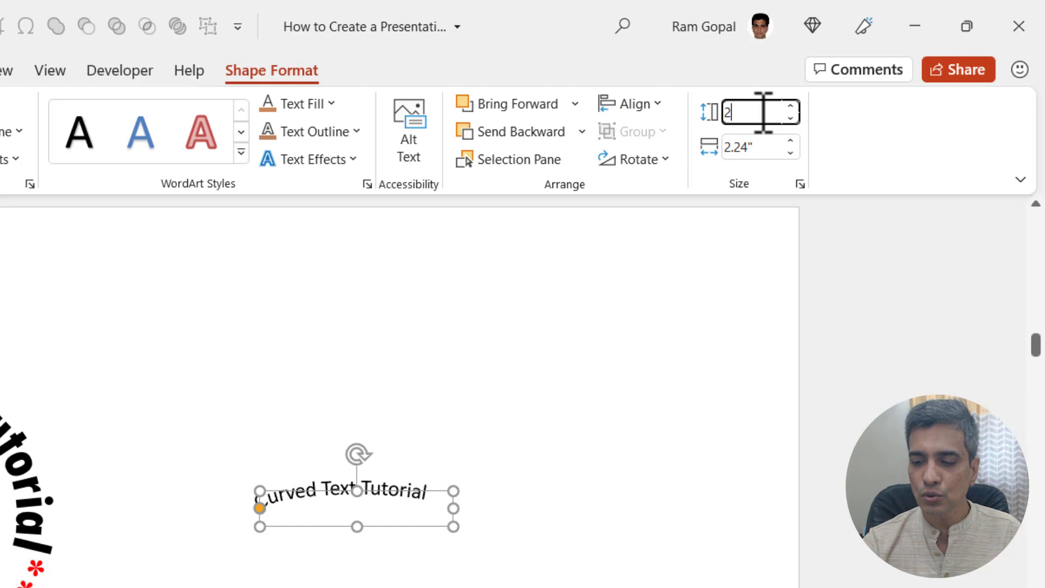
Set the text box's shape height to 2.24 in to match its width.
{"action": "type", "text": "2.24"}
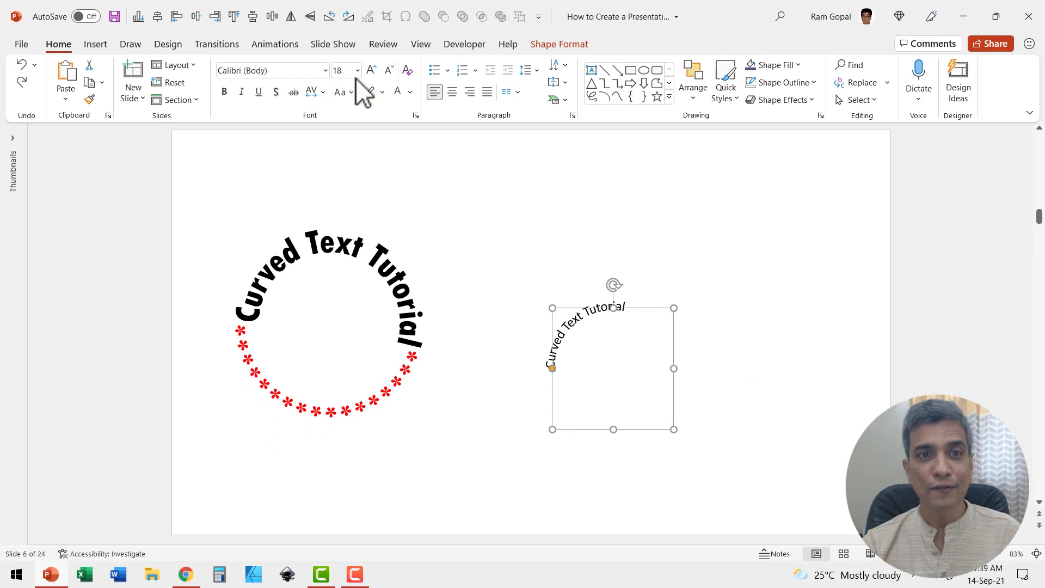
Increase the arched text's font size twice, up to 36.
{"action": "left_click", "coordinate": [373, 69]}
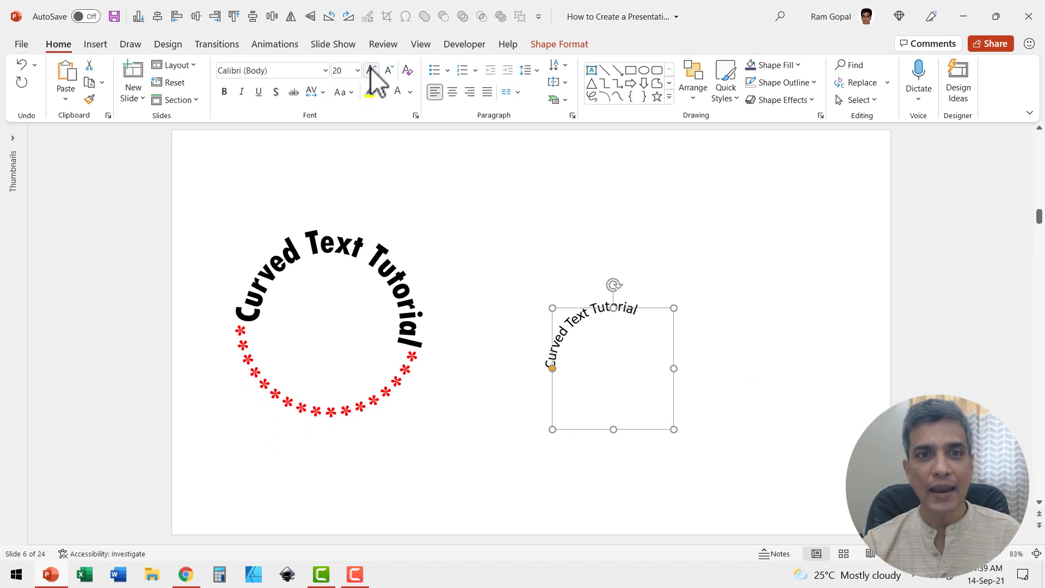
{"action": "left_click", "coordinate": [372, 70]}
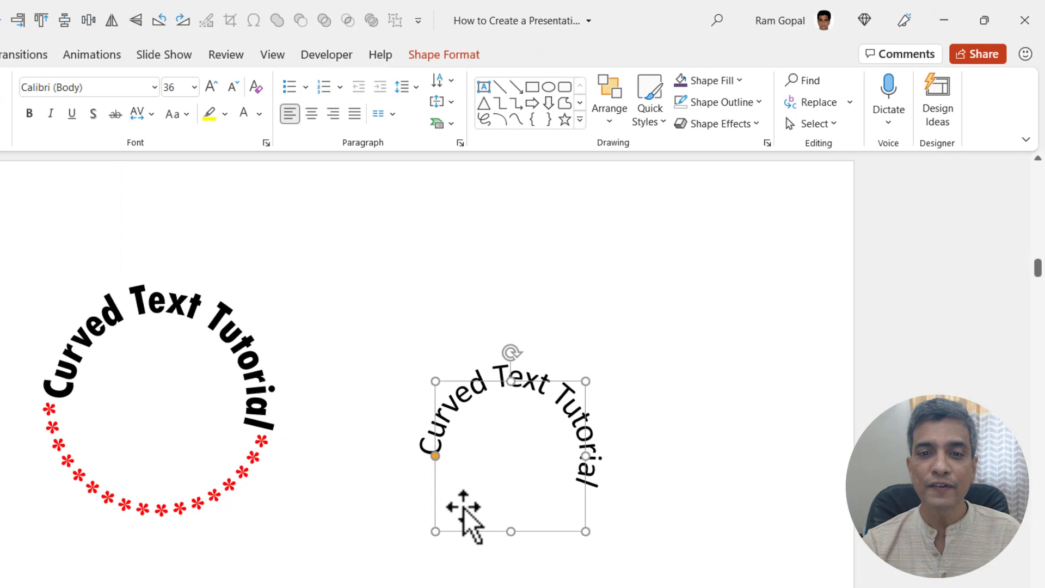
{"action": "mouse_move", "coordinate": [500, 423]}
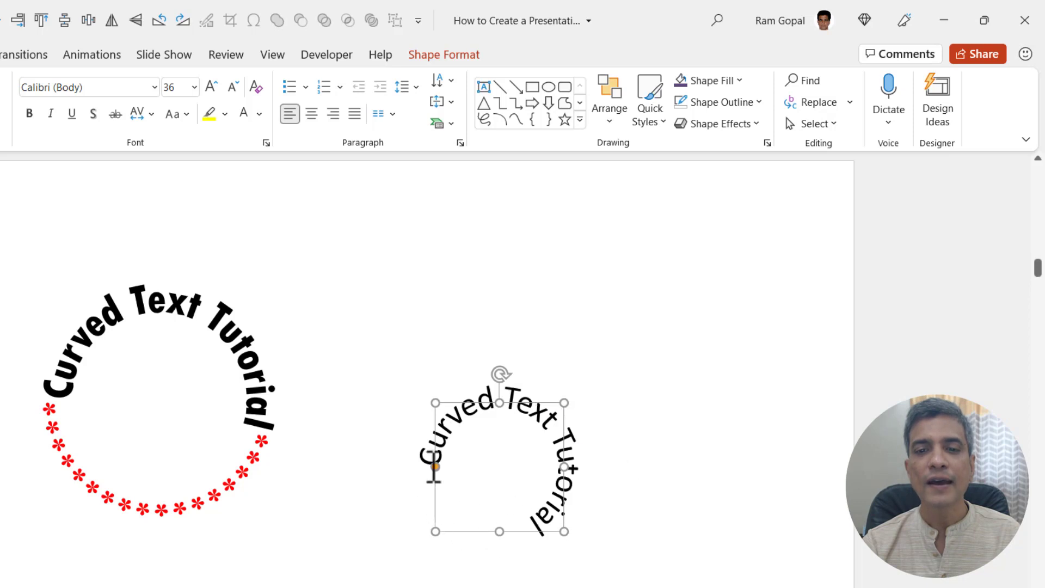
{"action": "mouse_move", "coordinate": [527, 556]}
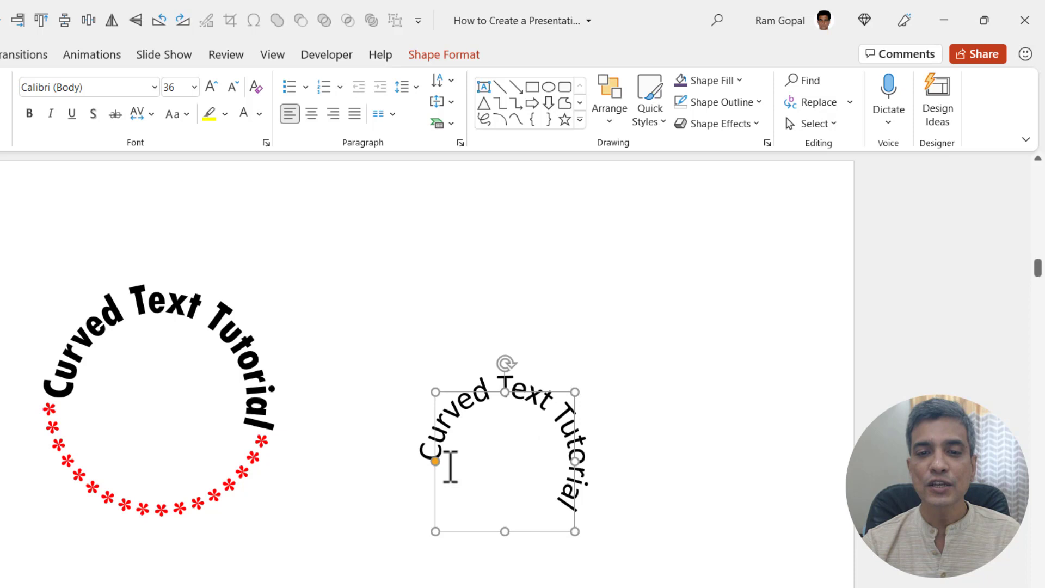
Enlarge the font to 44 so the text curls almost fully around the box.
{"action": "left_click", "coordinate": [210, 87]}
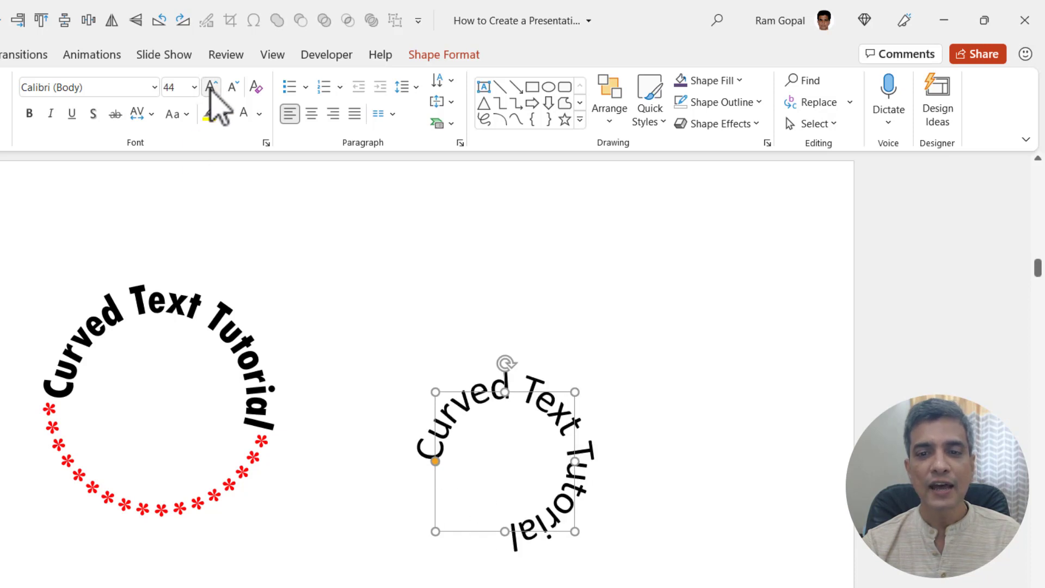